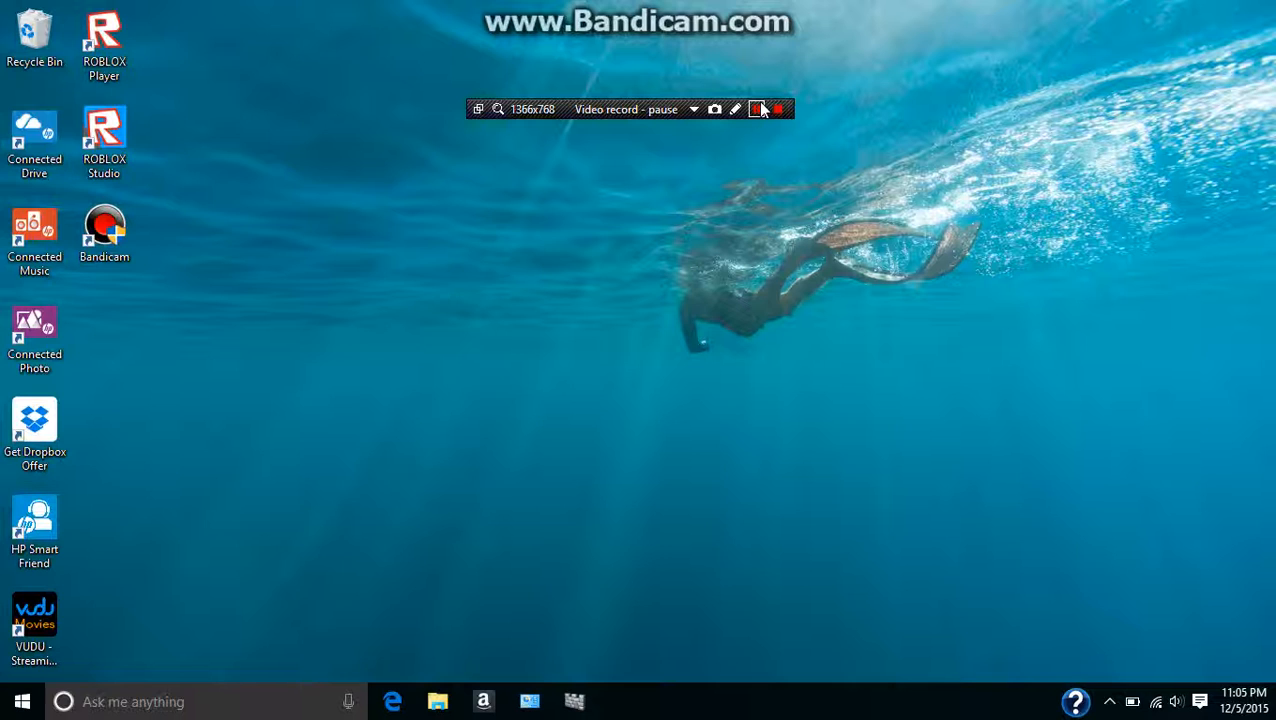
Step: Launch Microsoft Edge from the taskbar so its start page news feed appears
left_click(757, 109)
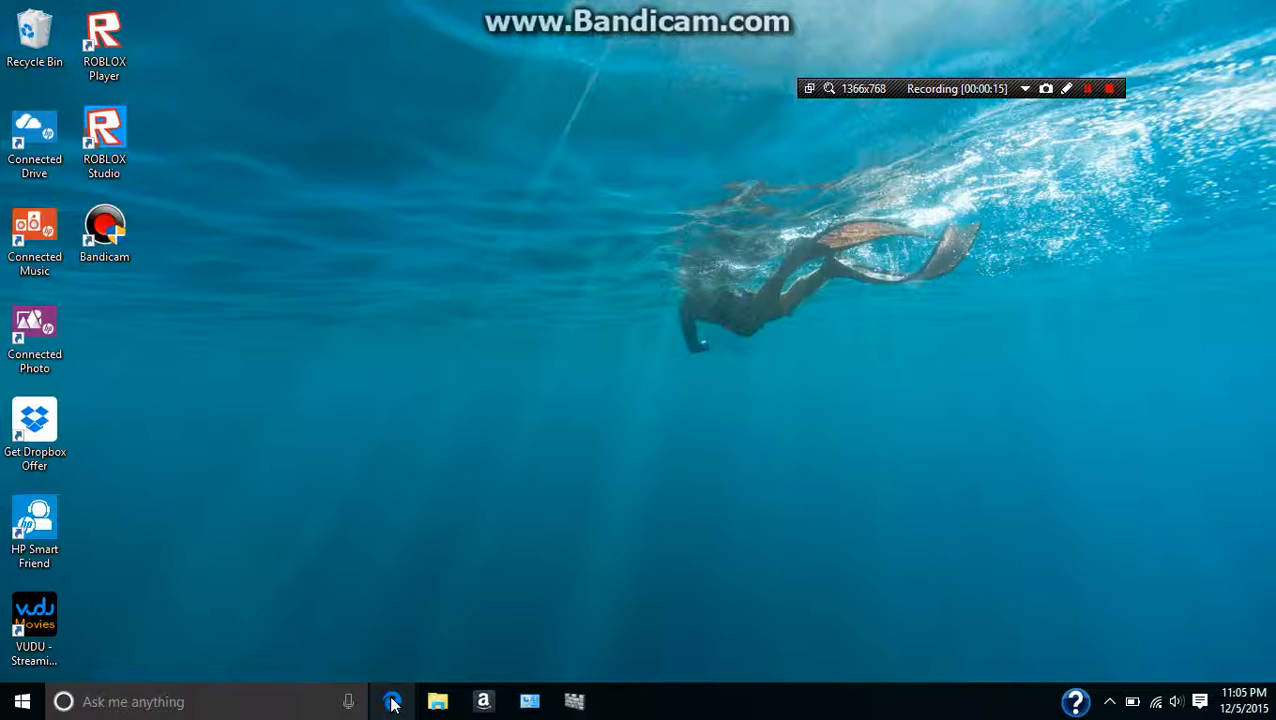
left_click(392, 701)
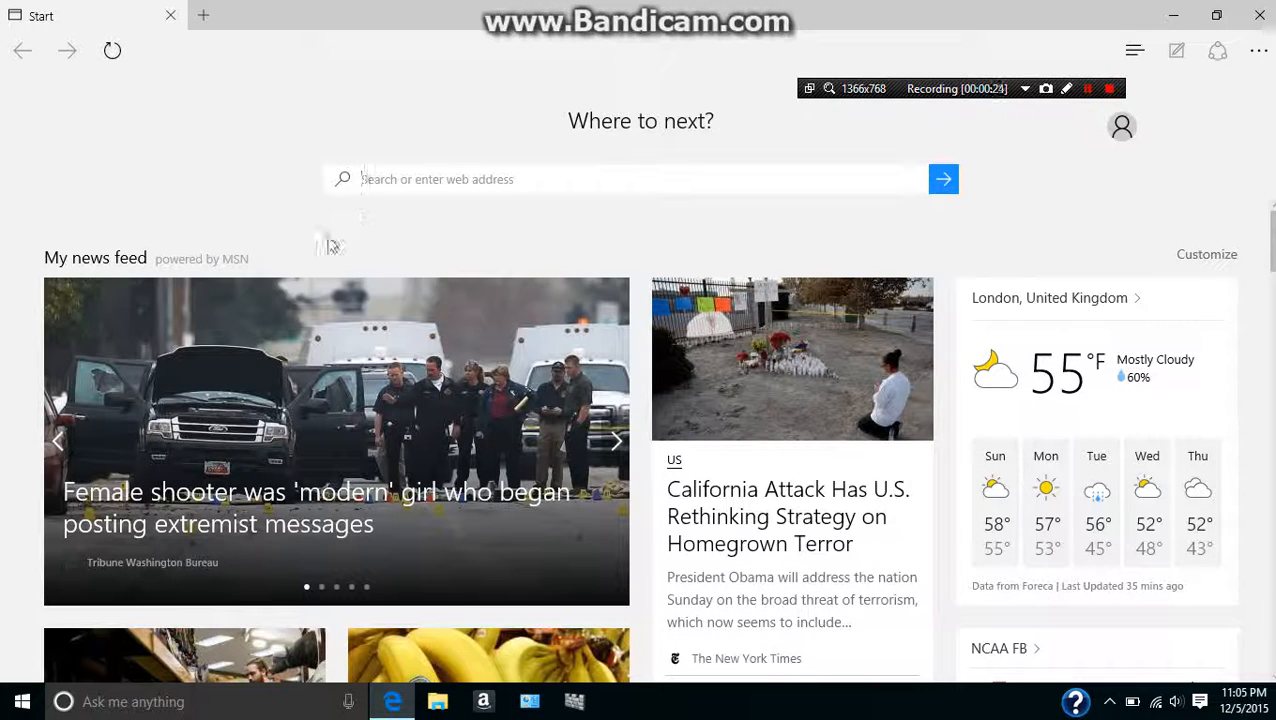
mouse_move(333, 243)
type("p")
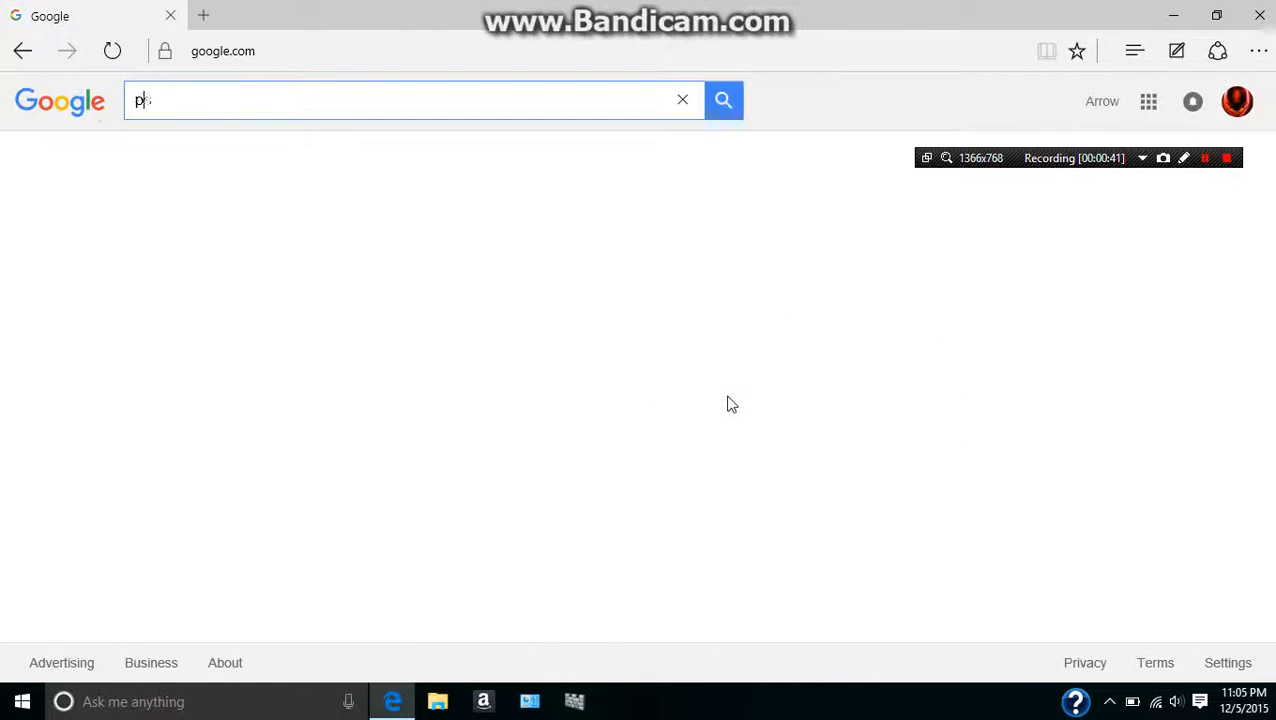
Step: Search Google for 'ps3 themes' via the suggestion after typing 'ps3'
type("s3")
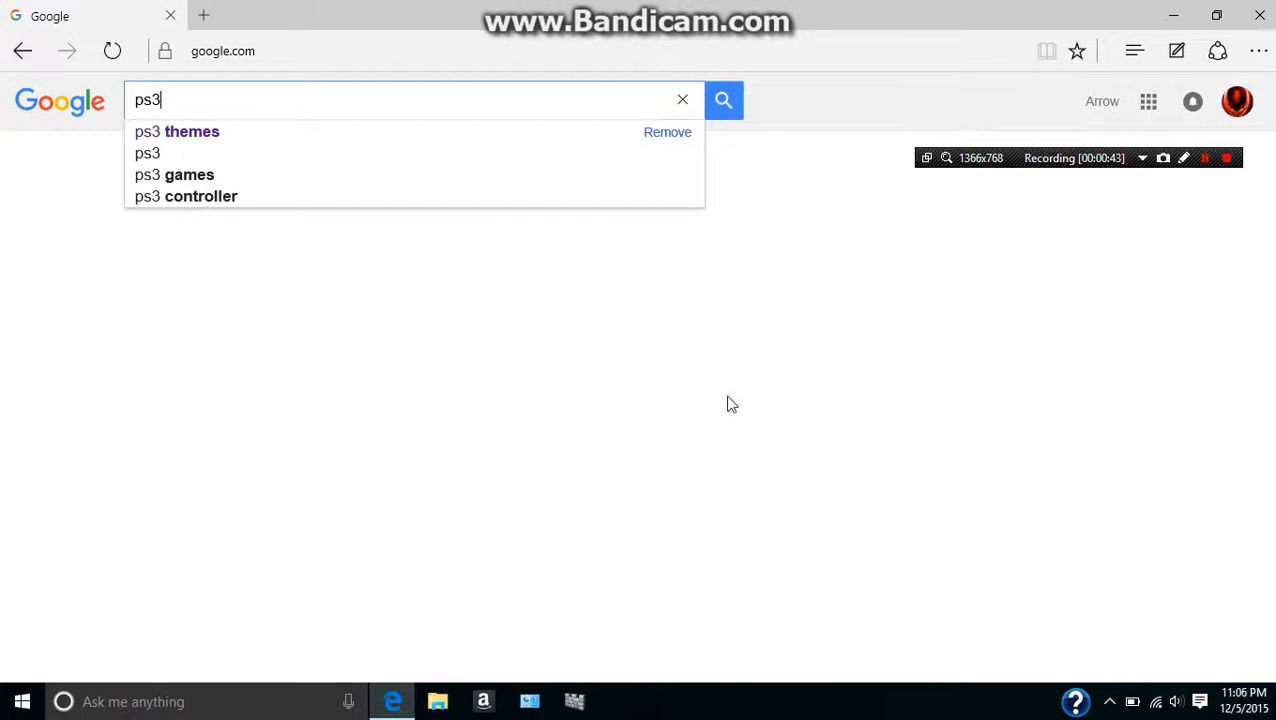
left_click(177, 131)
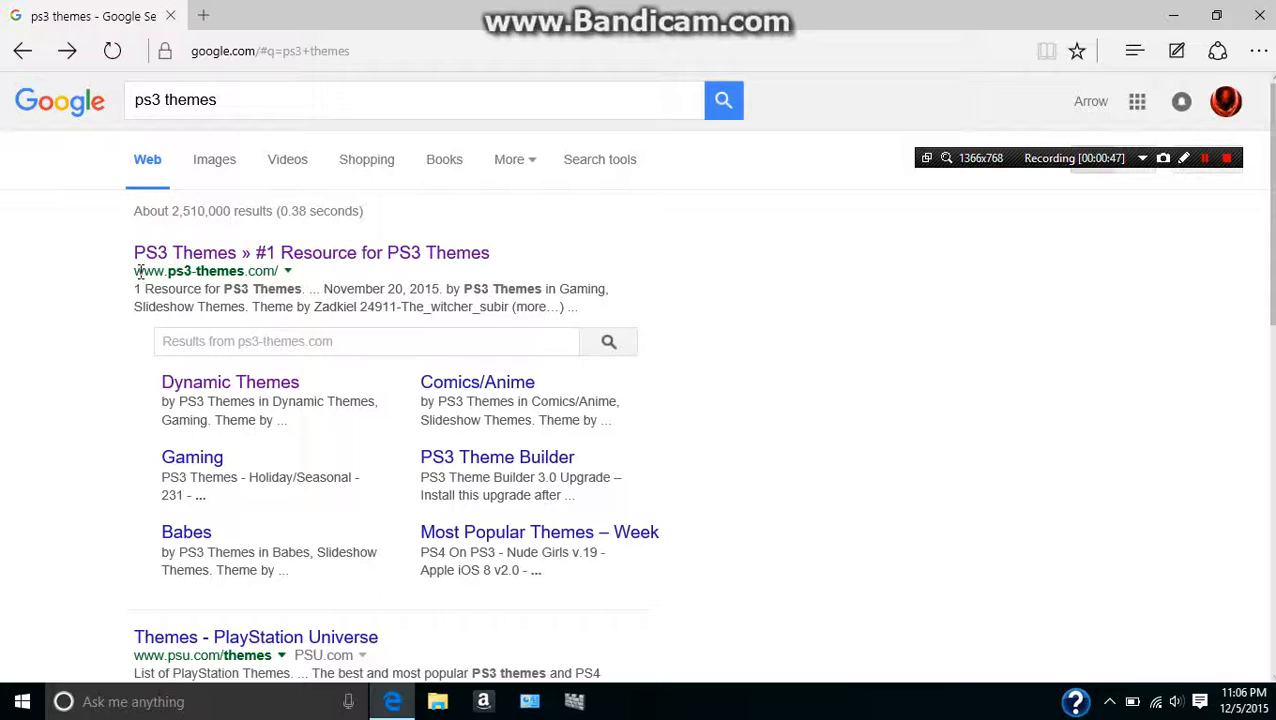
left_click_drag(135, 271, 247, 289)
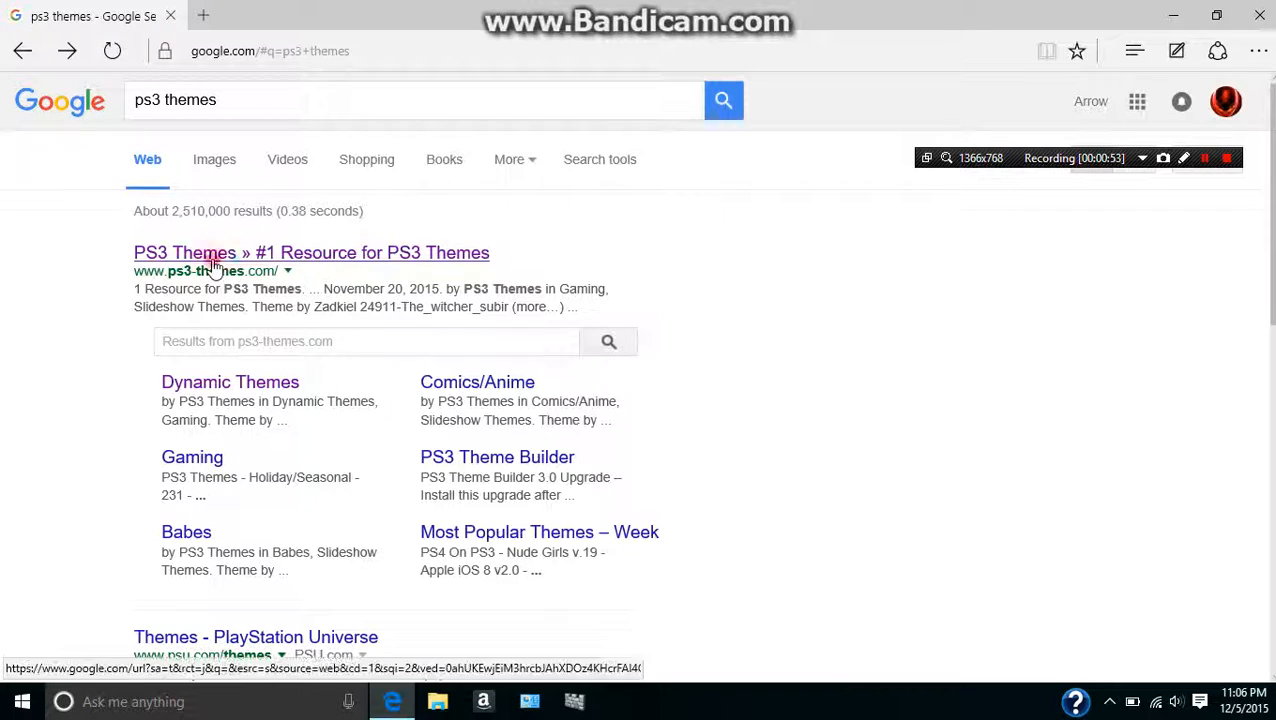
Step: Open ps3-themes.com from the results and search the site for 'mw3'
left_click(311, 252)
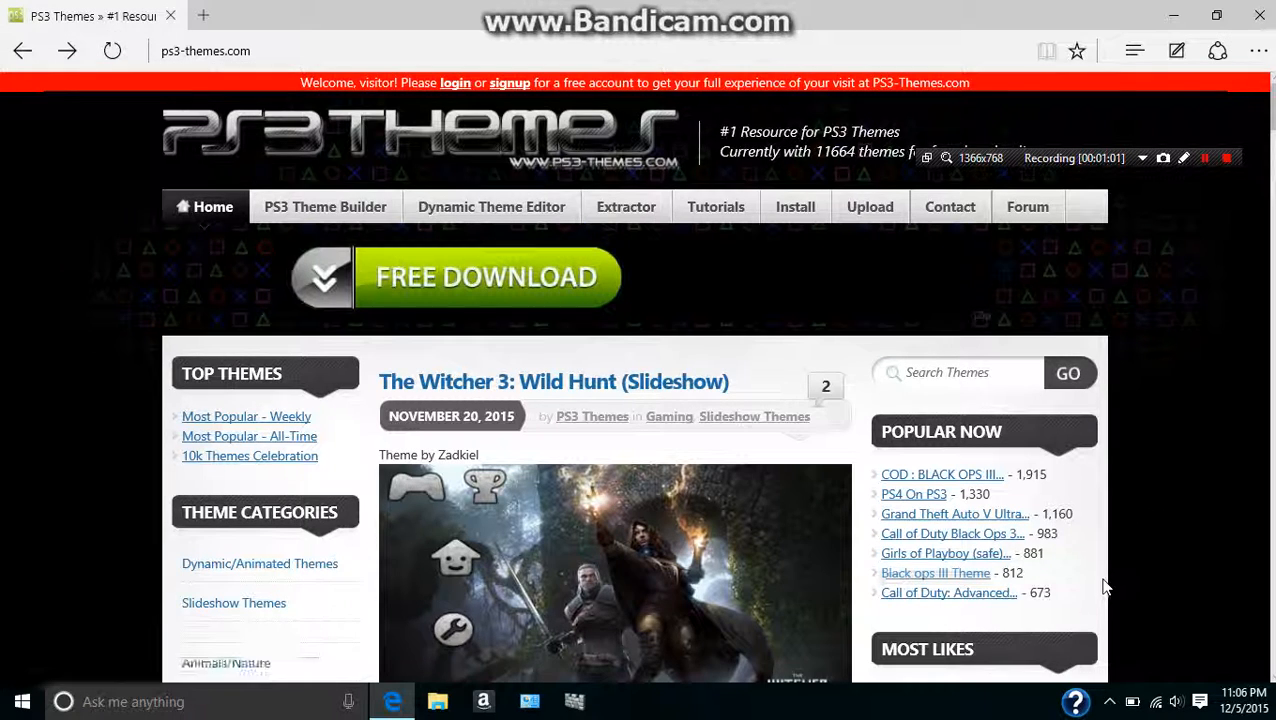
scroll("down", 3)
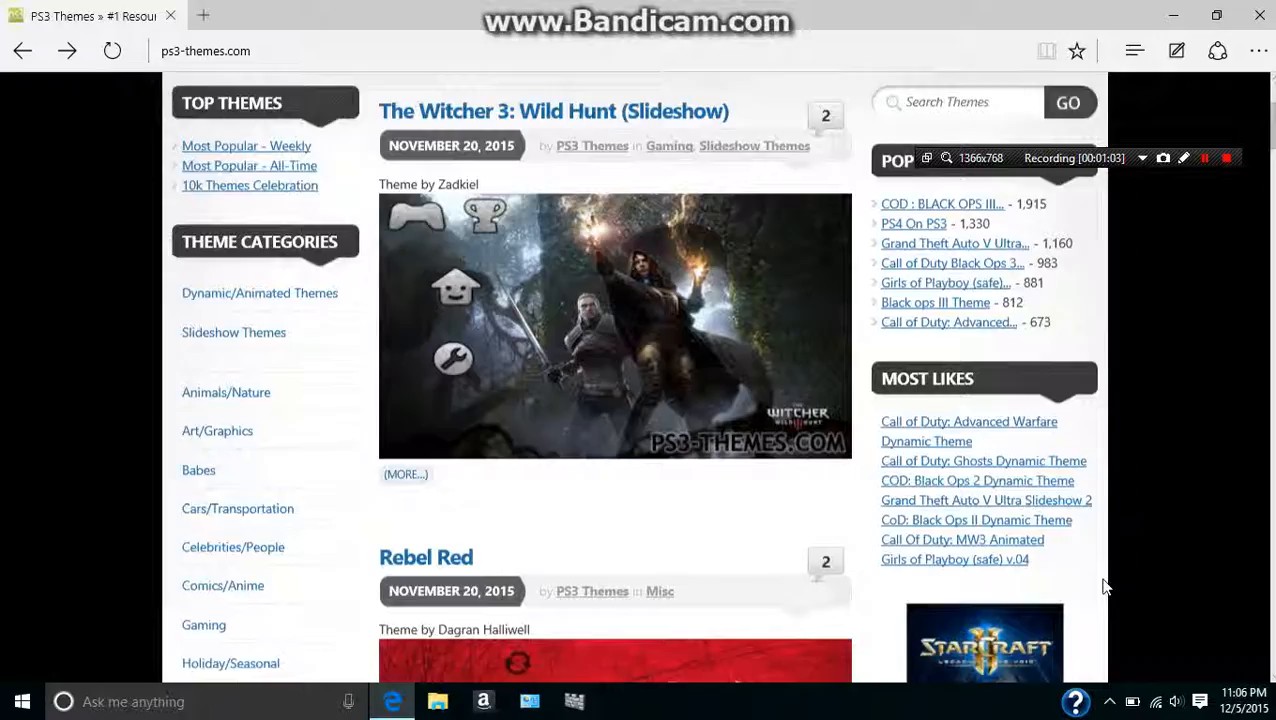
scroll("down", 3)
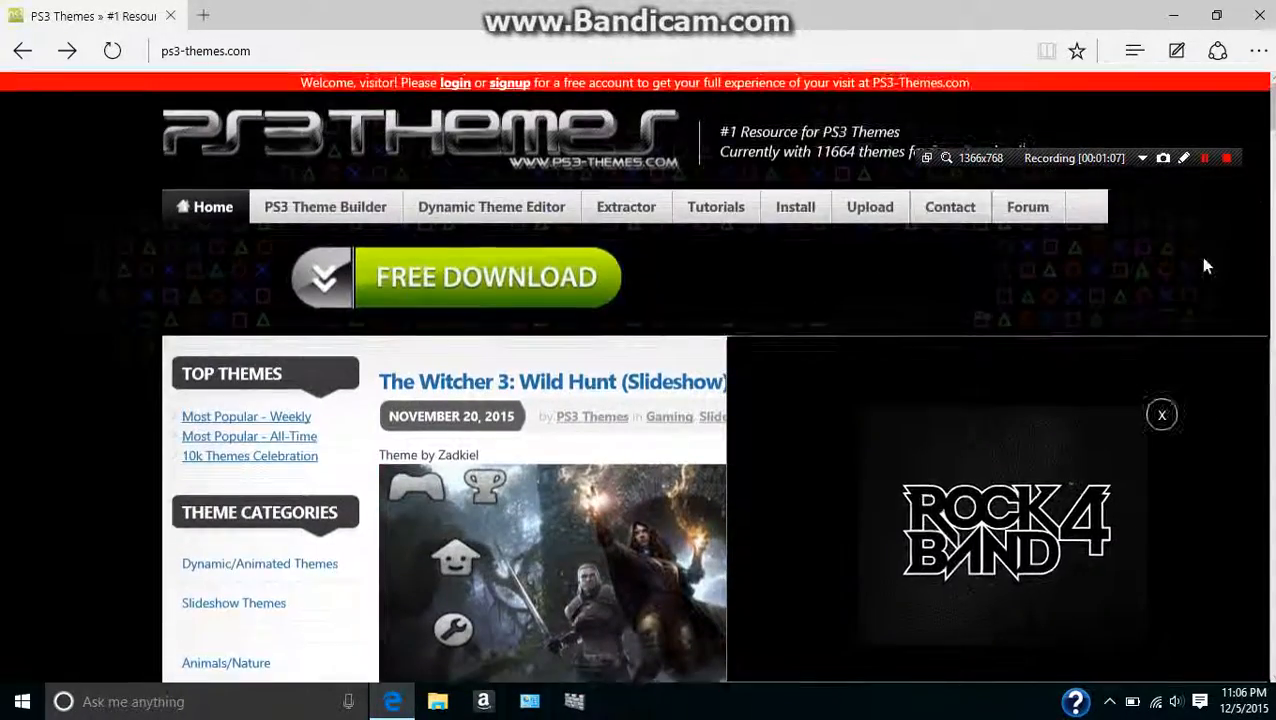
scroll("down", 3)
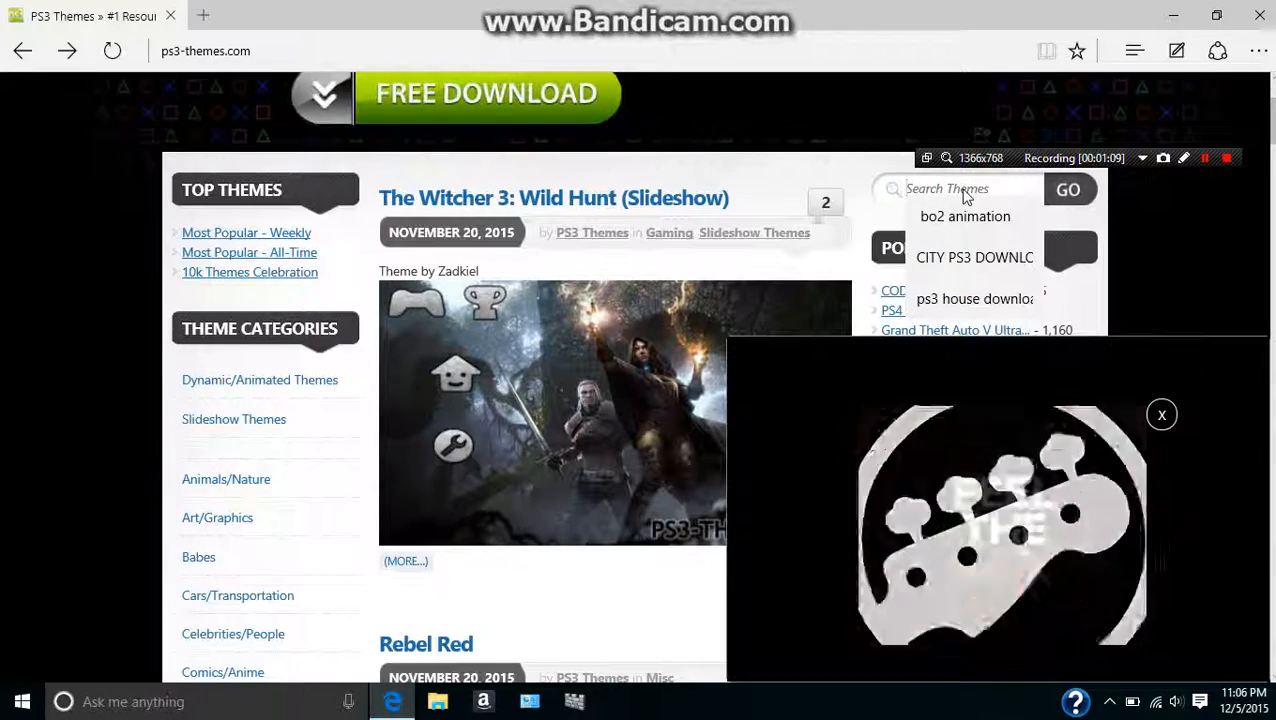
type("mw3")
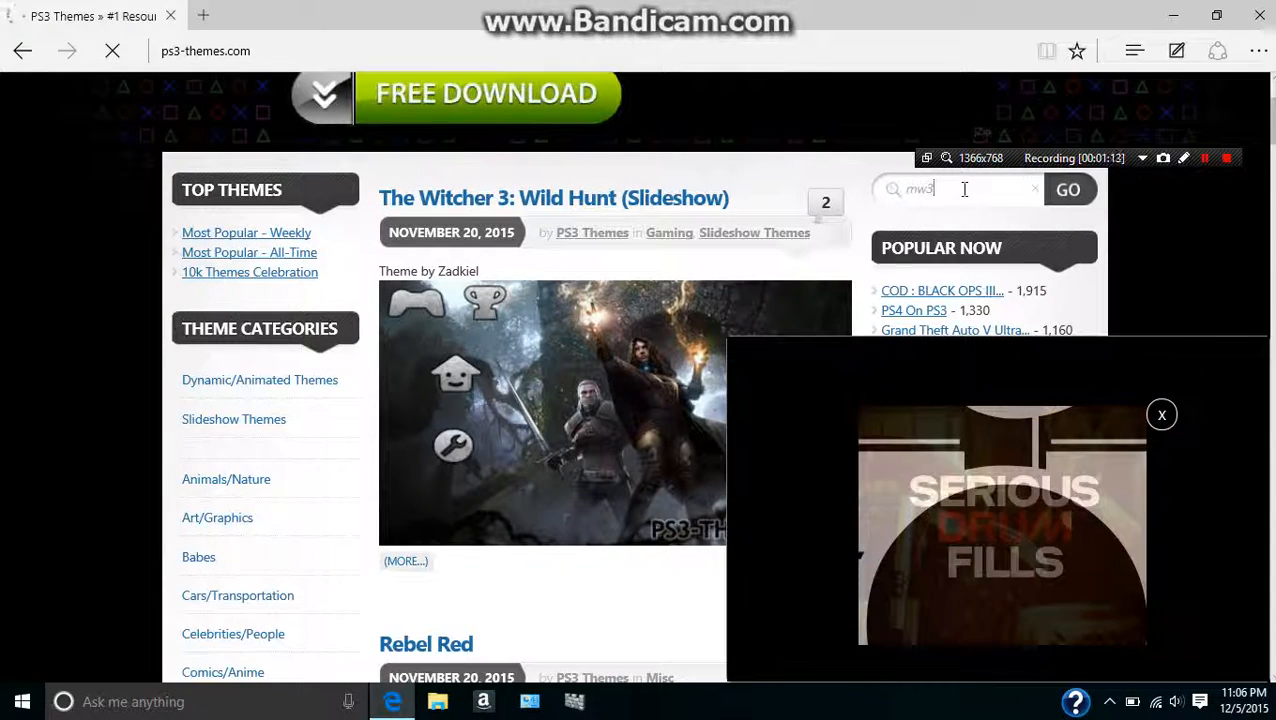
left_click(1068, 189)
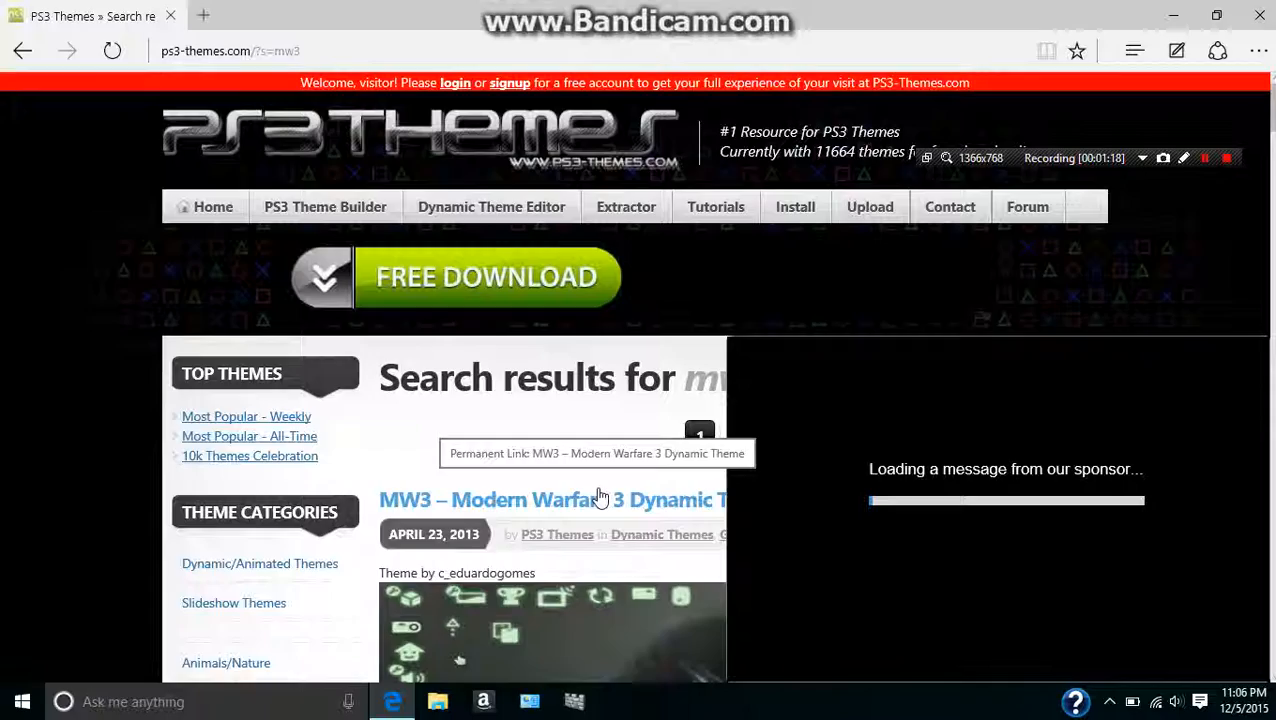
Step: Scroll down the mw3 results until Epic MW3 by Duggal comes into view
scroll("down", 3)
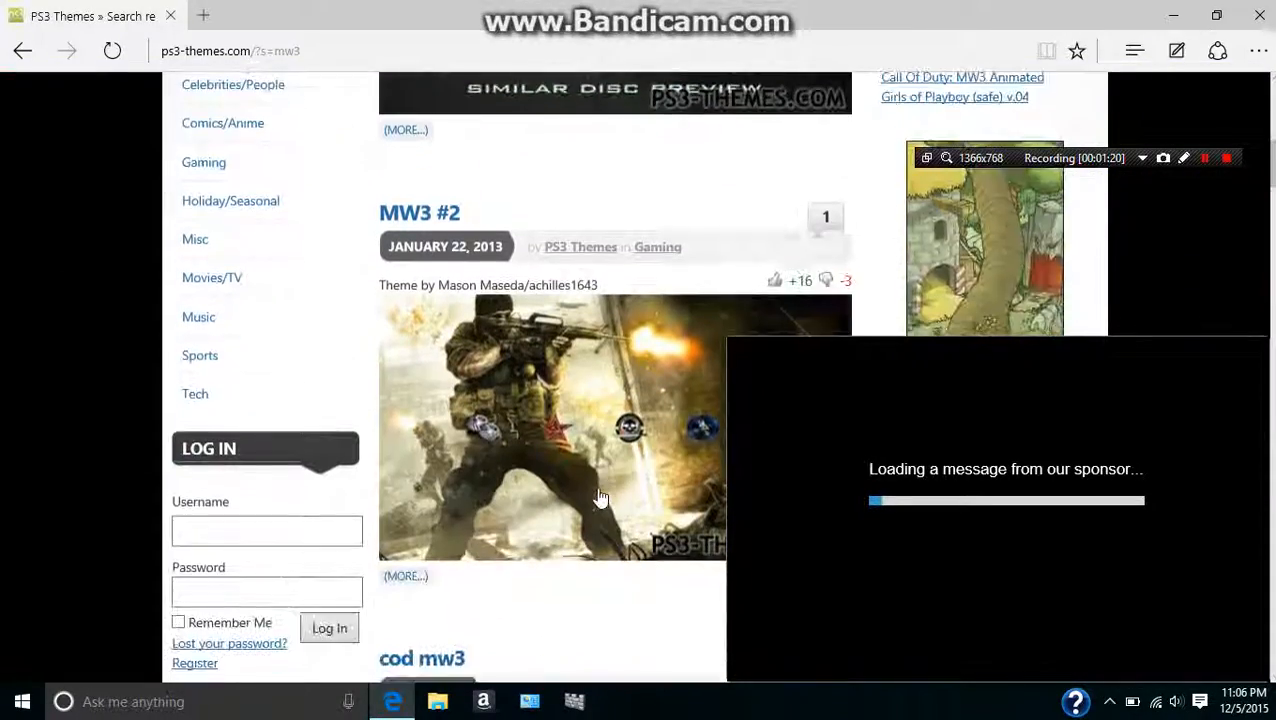
scroll("down", 3)
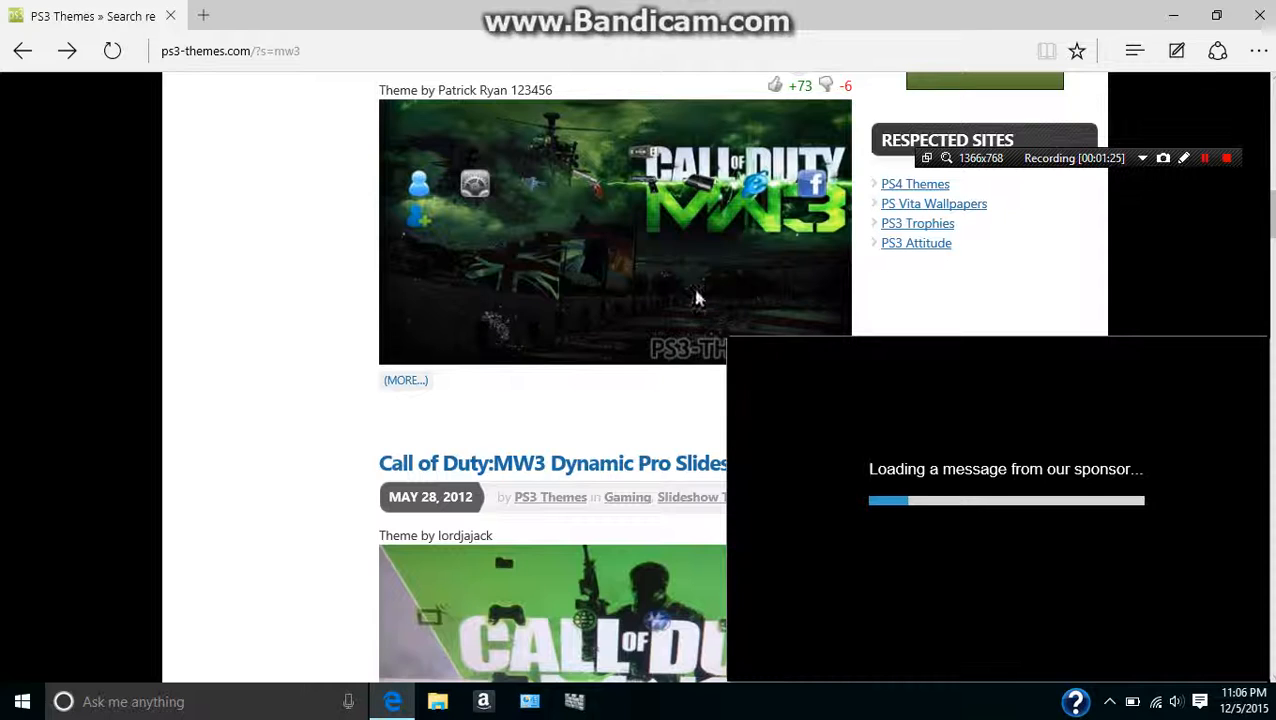
scroll("down", 3)
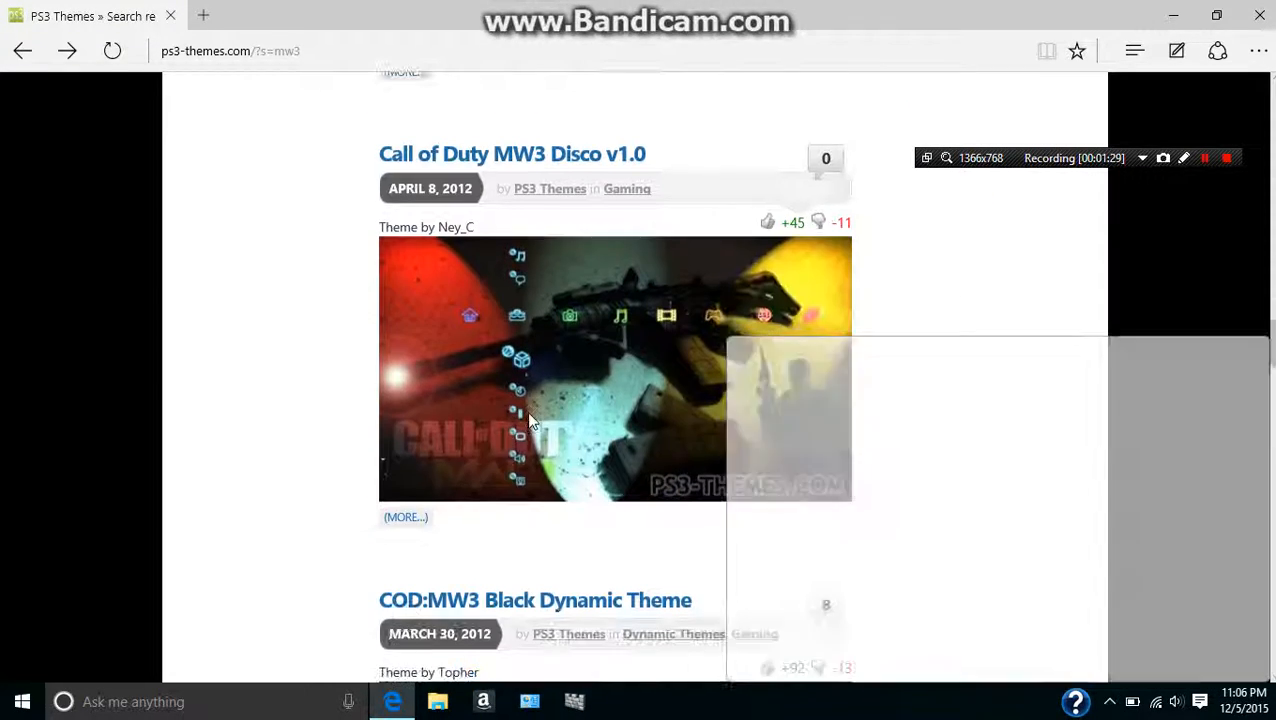
scroll("down", 3)
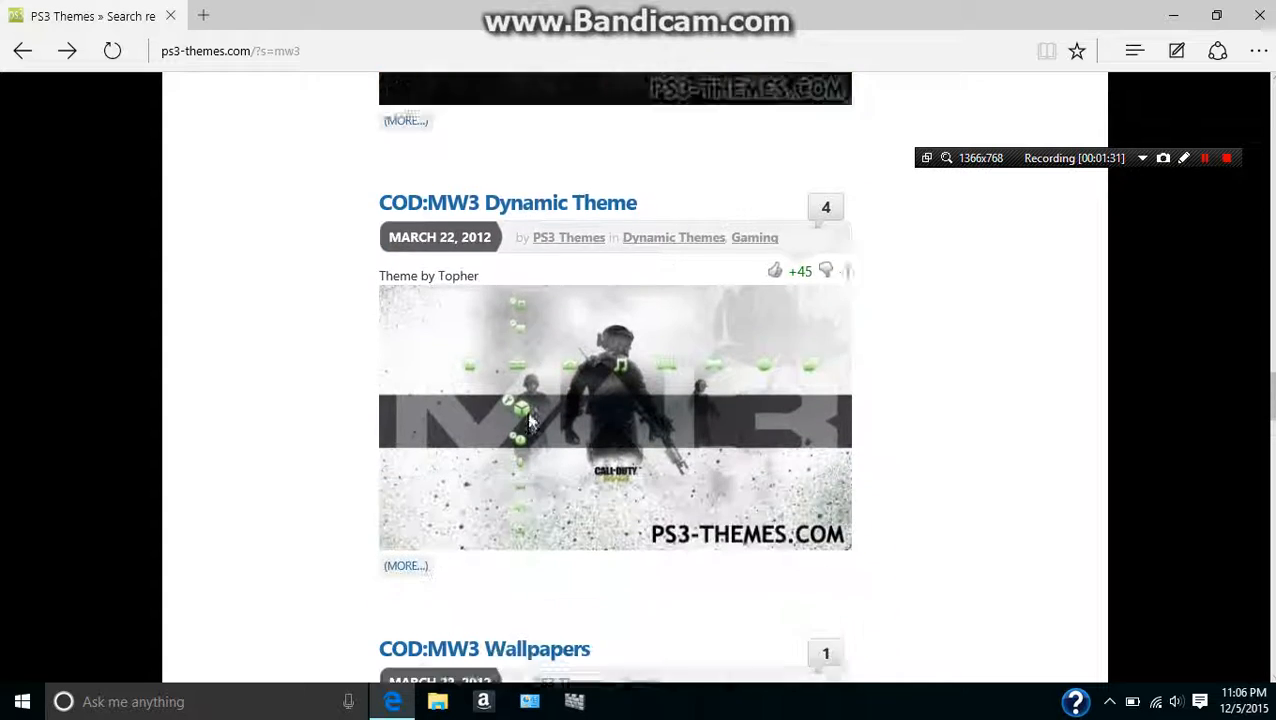
scroll("down", 3)
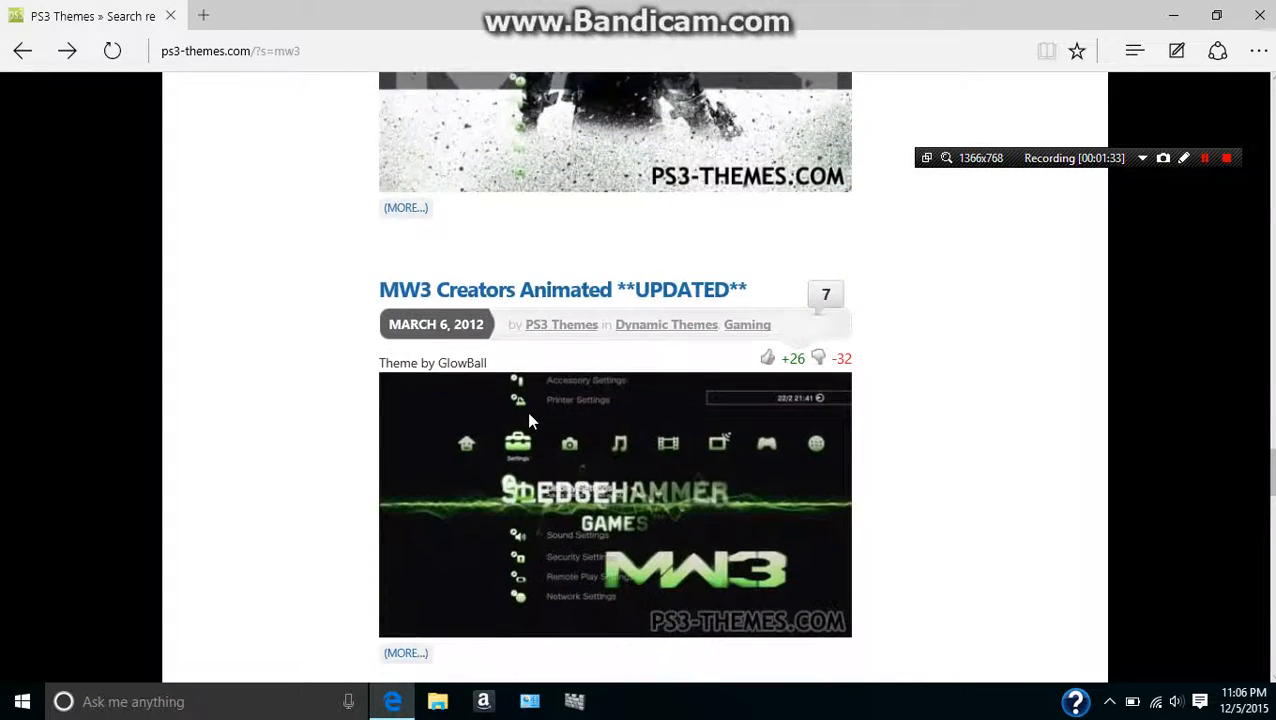
scroll("down", 3)
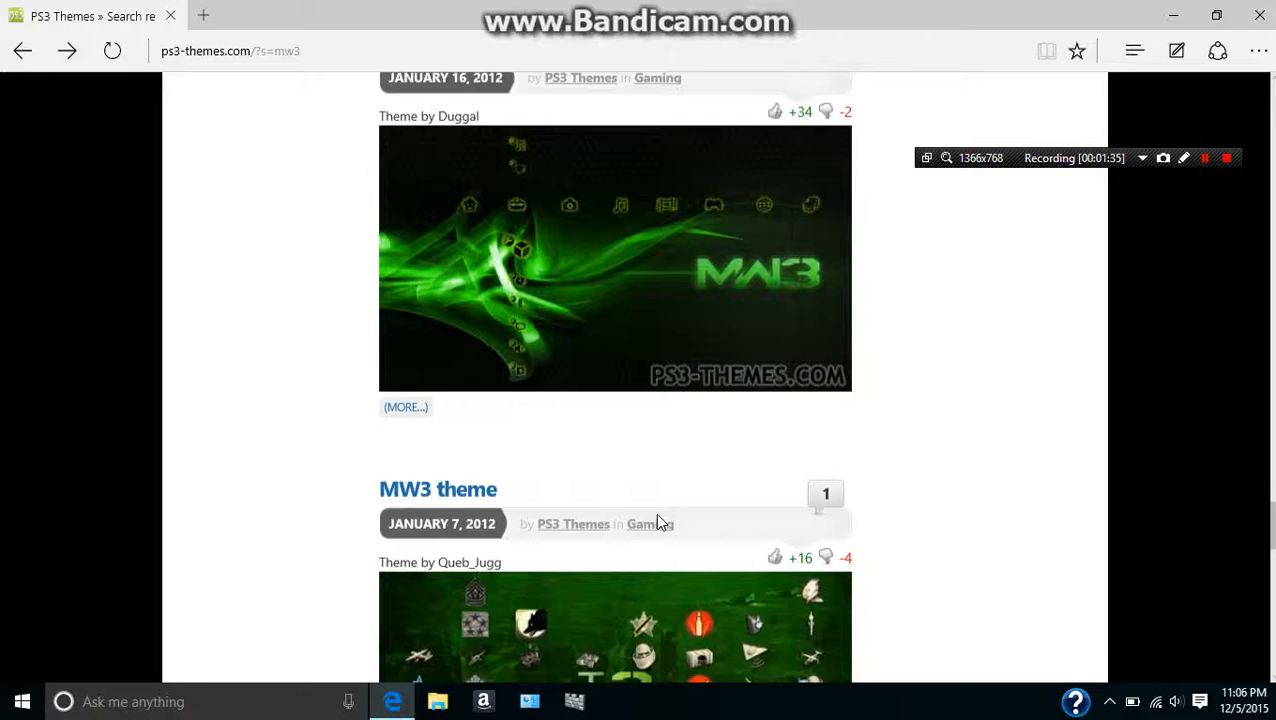
scroll("down", 3)
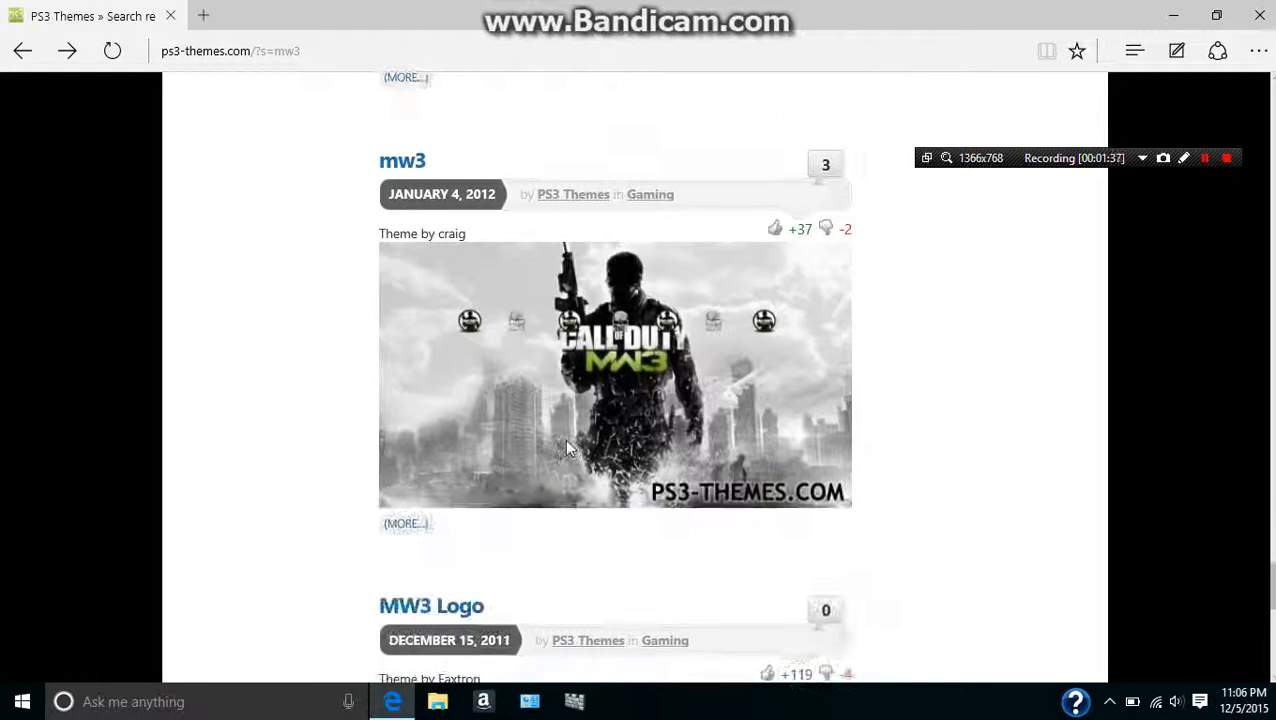
scroll("down", 3)
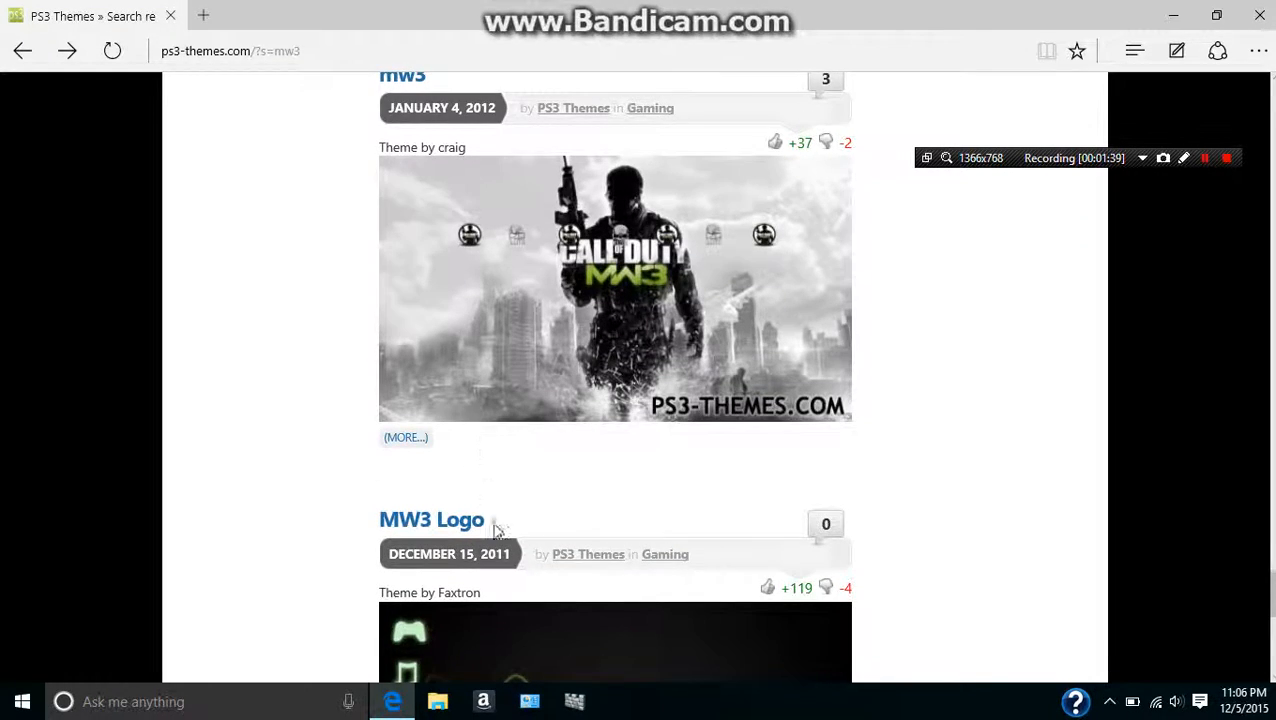
scroll("down", 3)
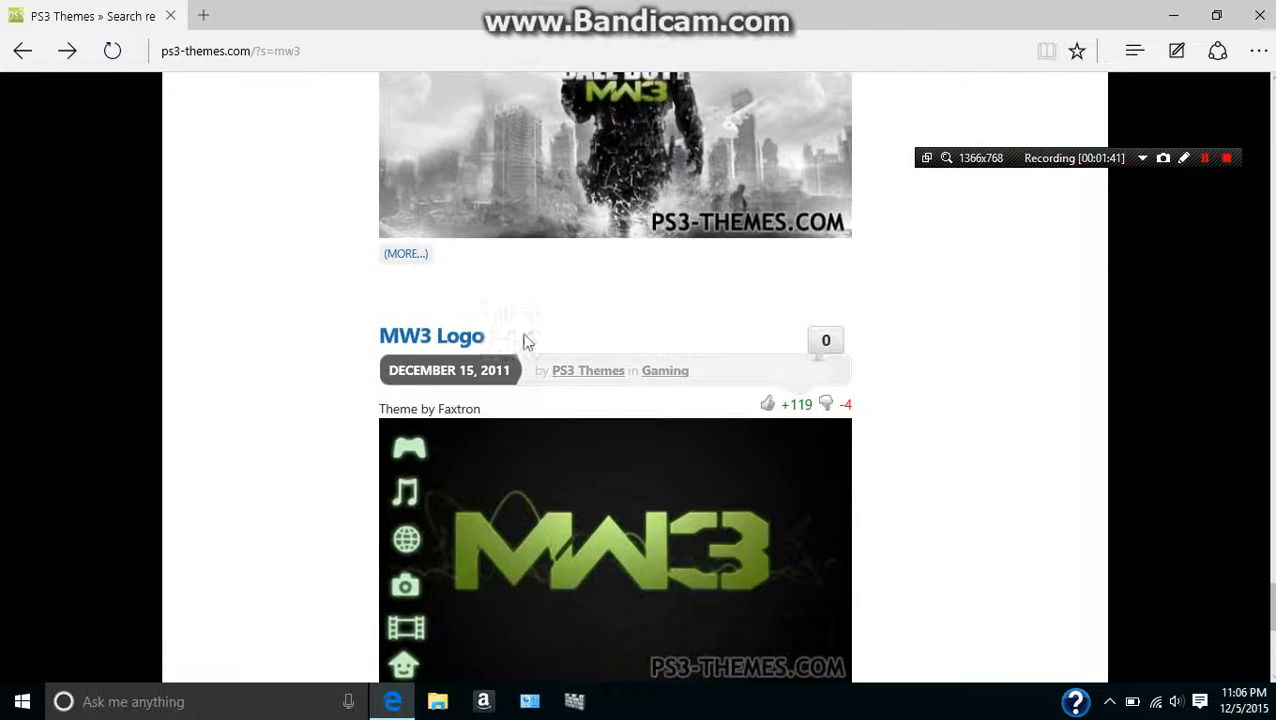
scroll("down", 3)
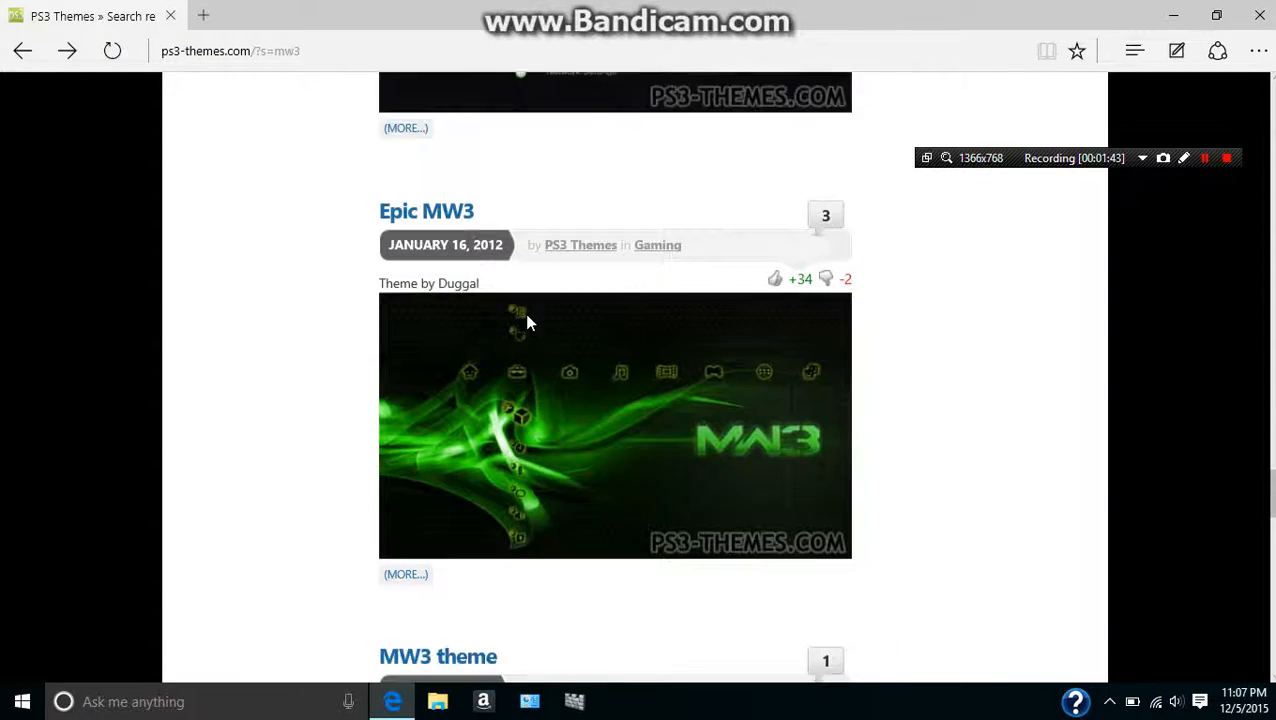
scroll("down", 3)
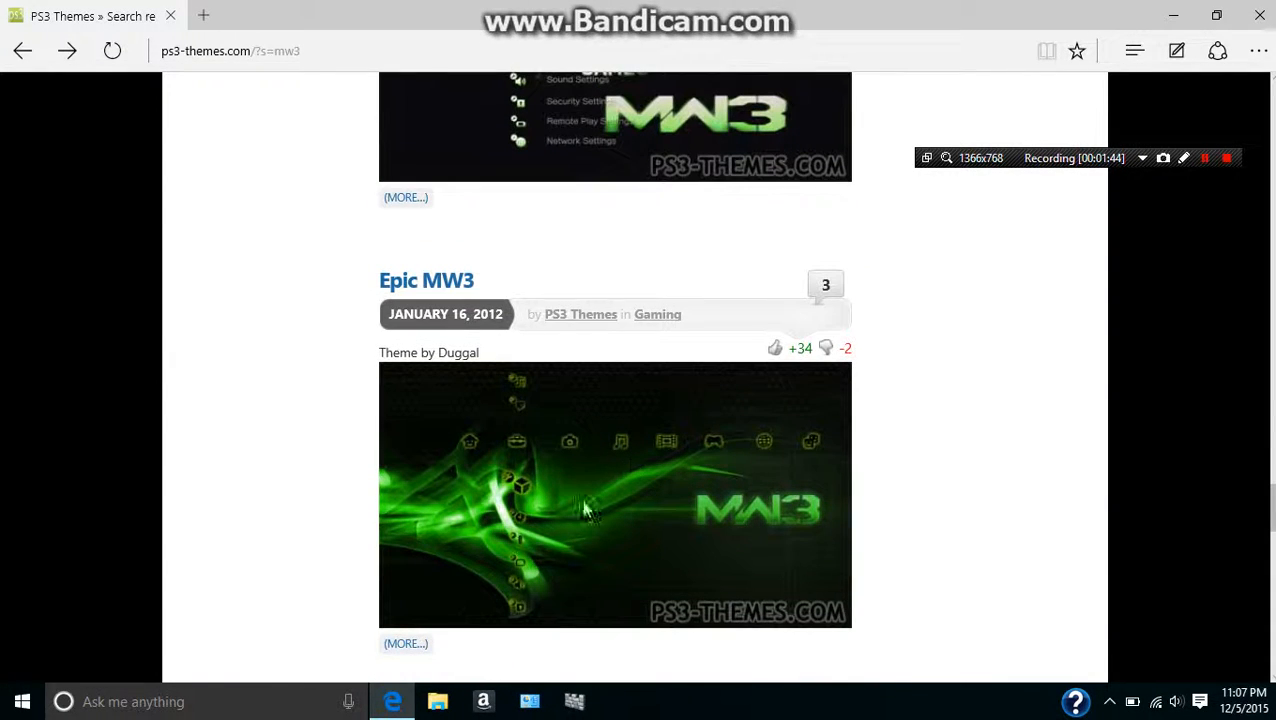
mouse_move(455, 290)
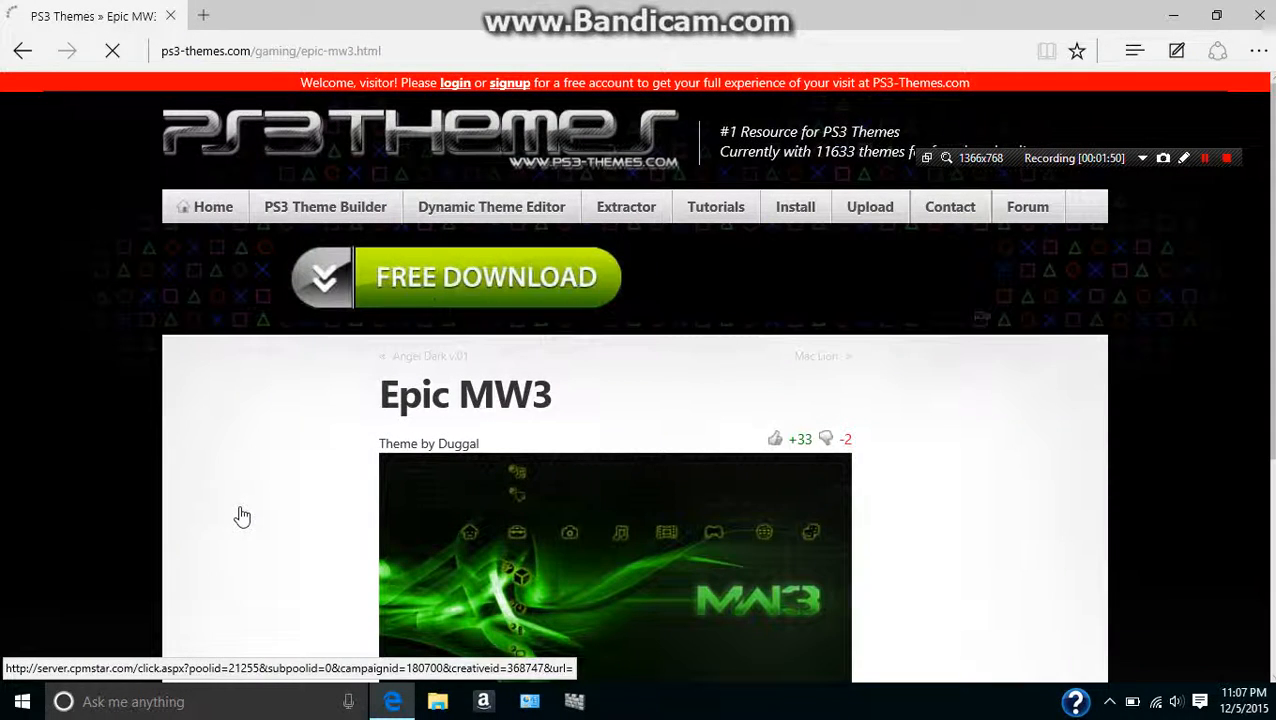
Step: Scroll to the Epic MW3 theme and follow its download link
scroll("down", 3)
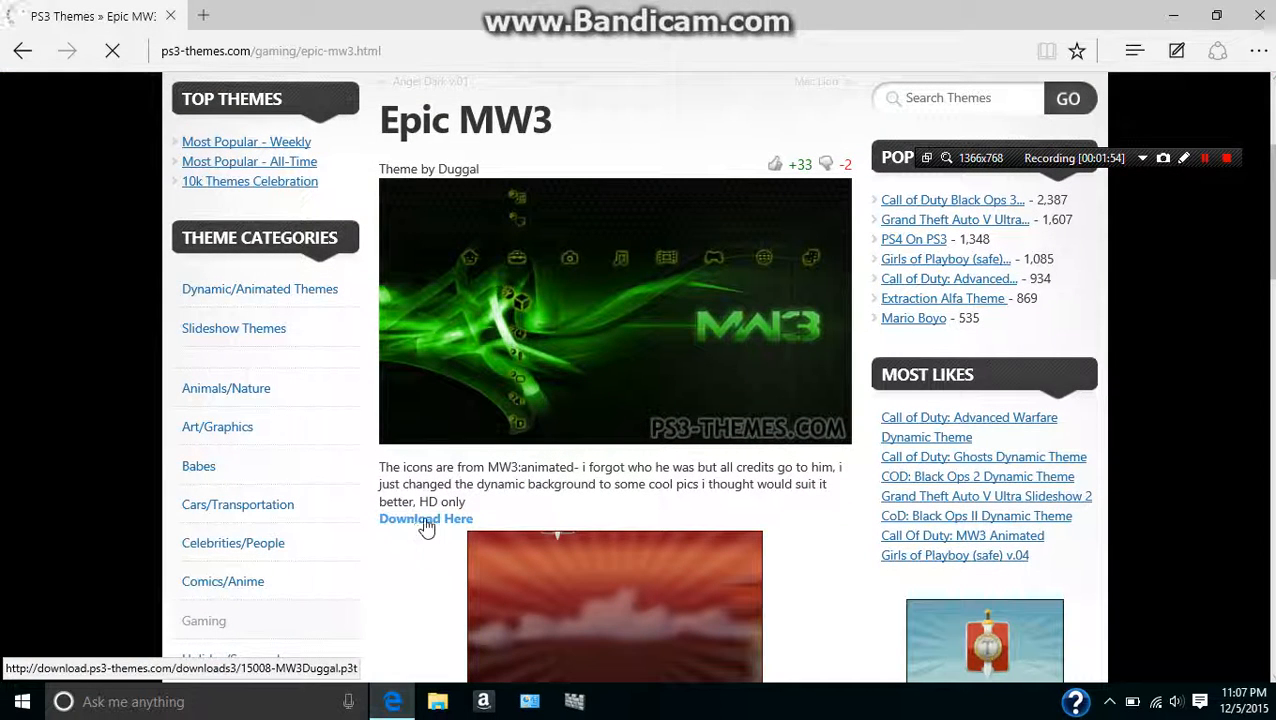
left_click(425, 518)
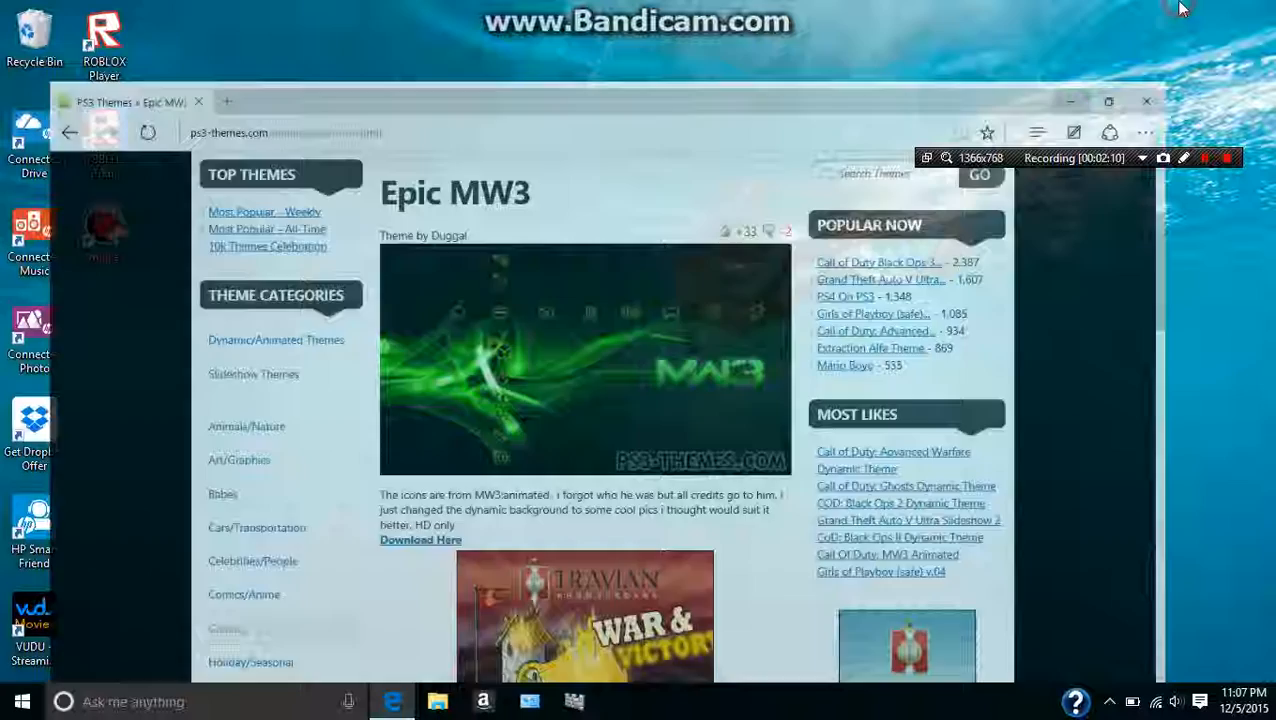
Step: Minimize Edge and open the Pictures folder in File Explorer
left_click(1146, 101)
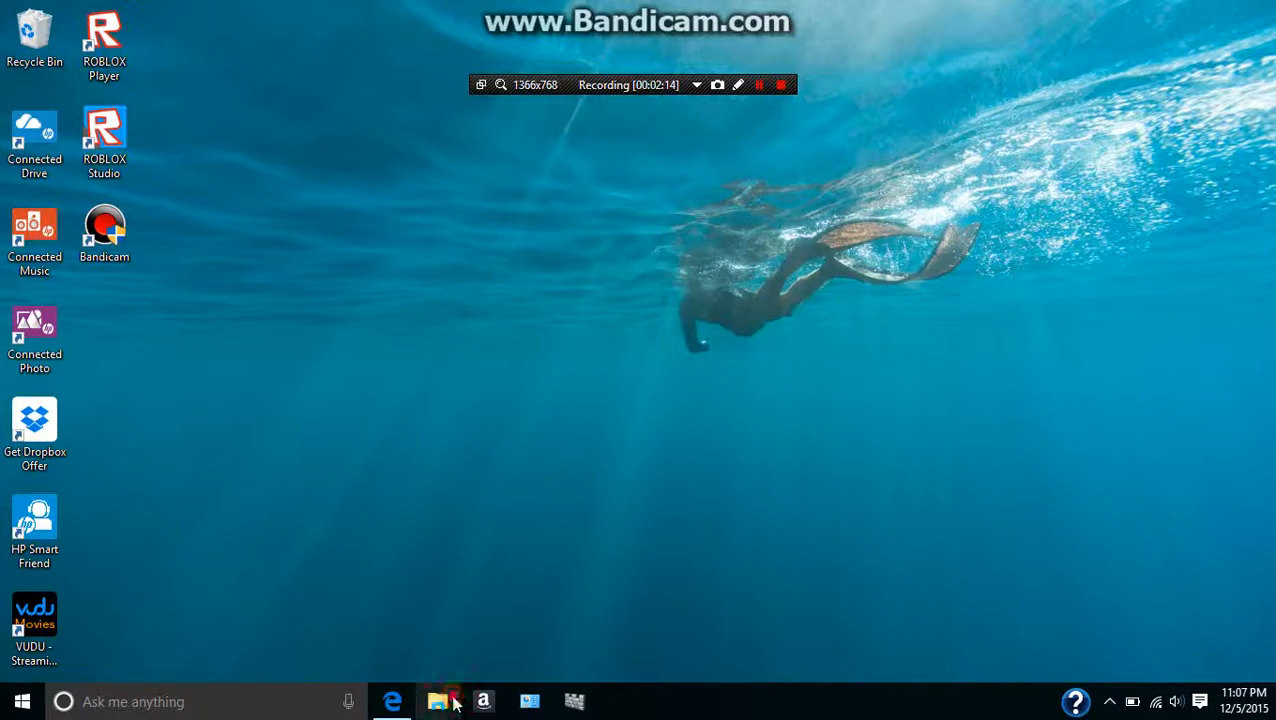
left_click(437, 701)
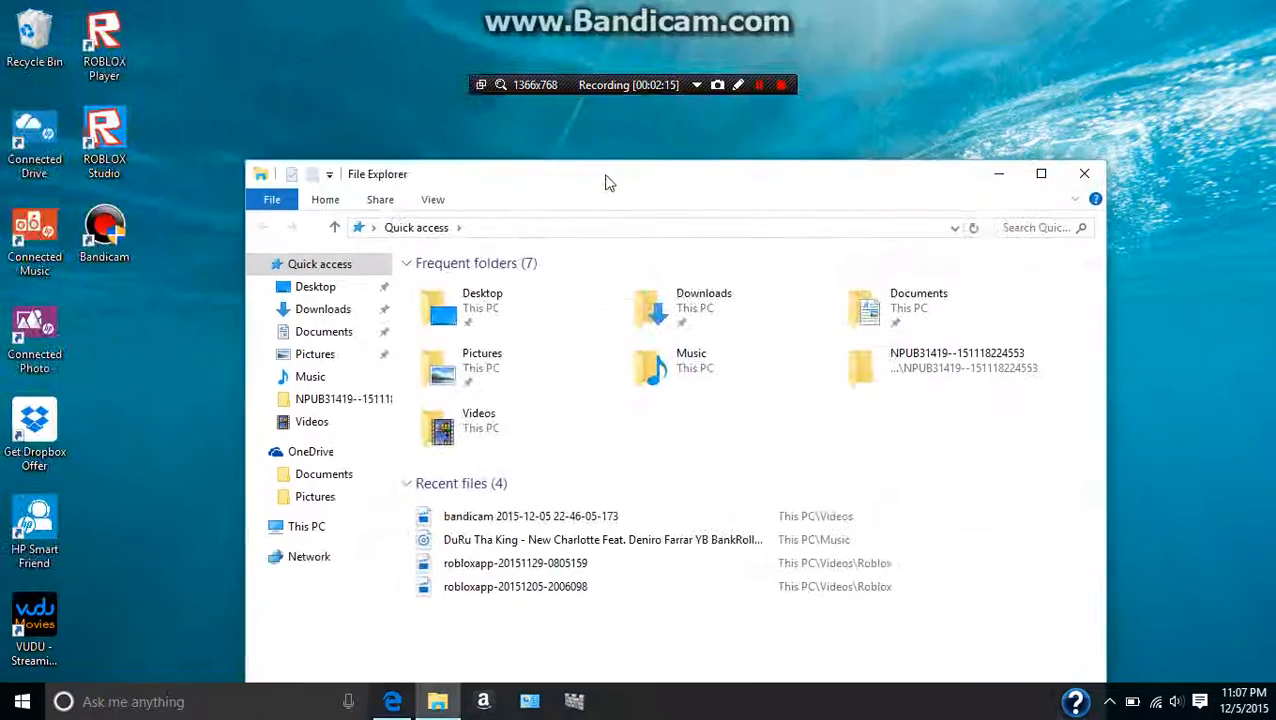
left_click(315, 353)
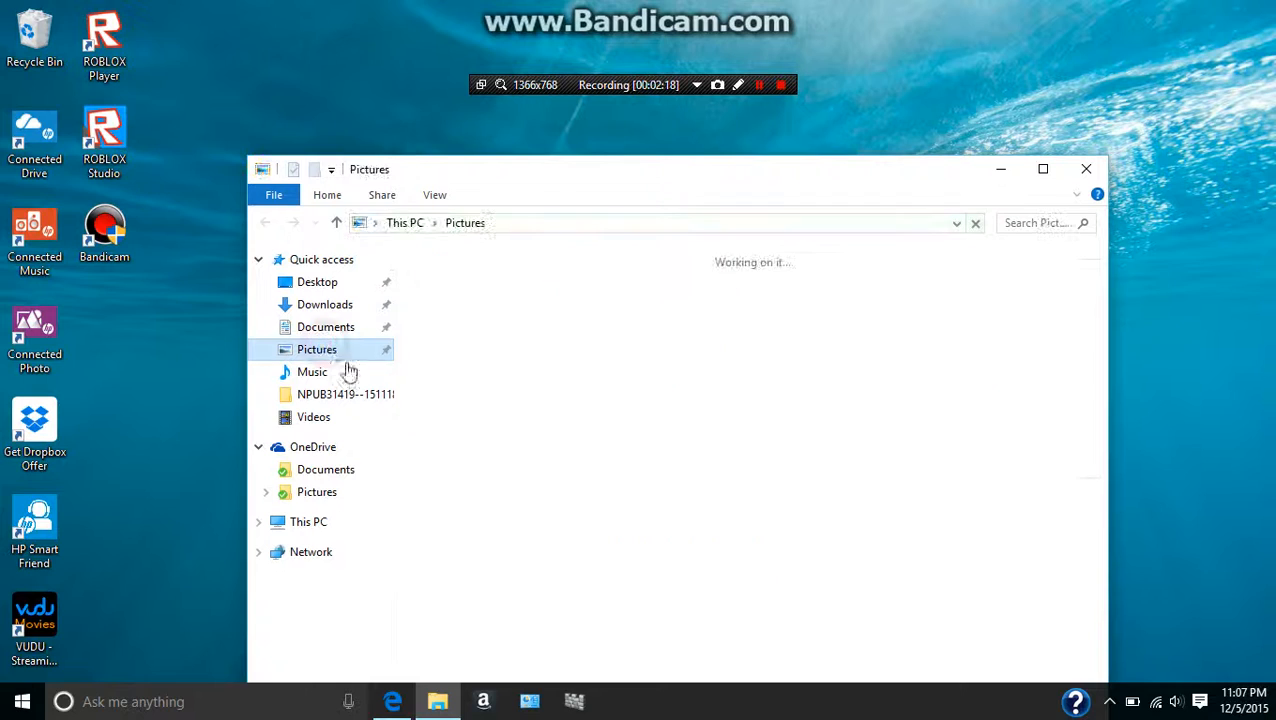
Step: View the untitled MW3 wallpaper in Photos, then close Photos
left_click(317, 349)
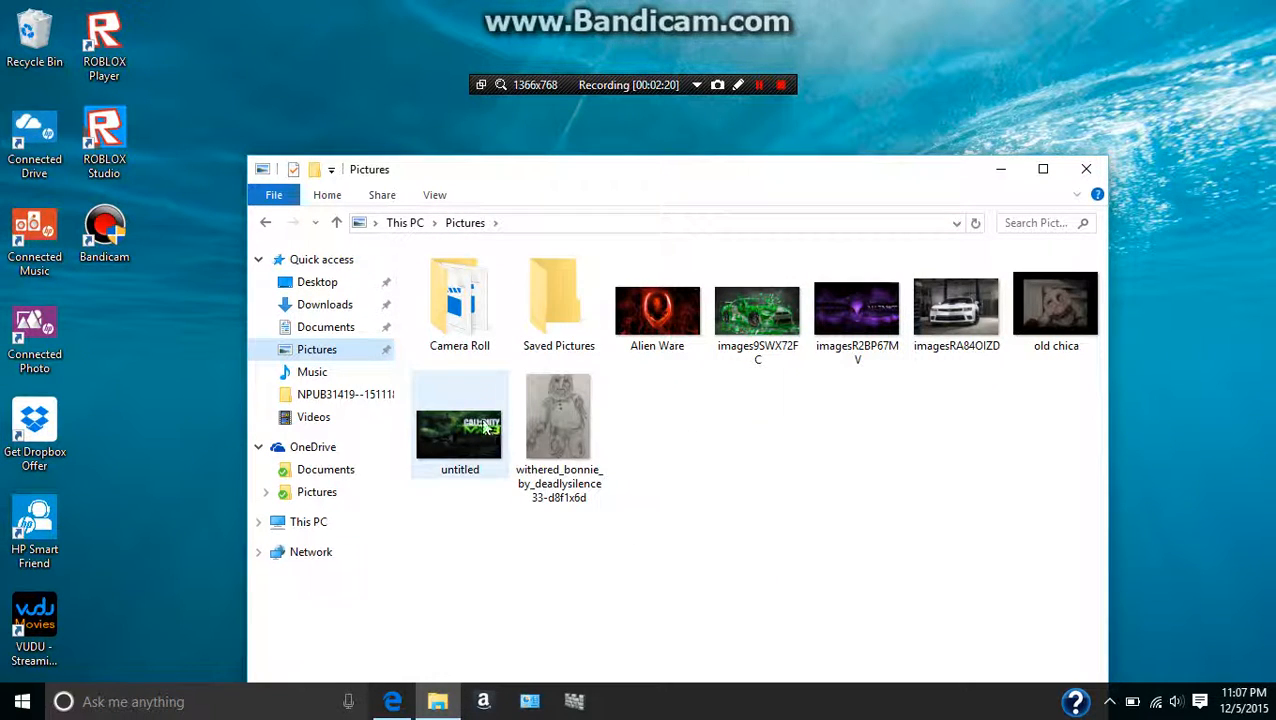
double_click(459, 432)
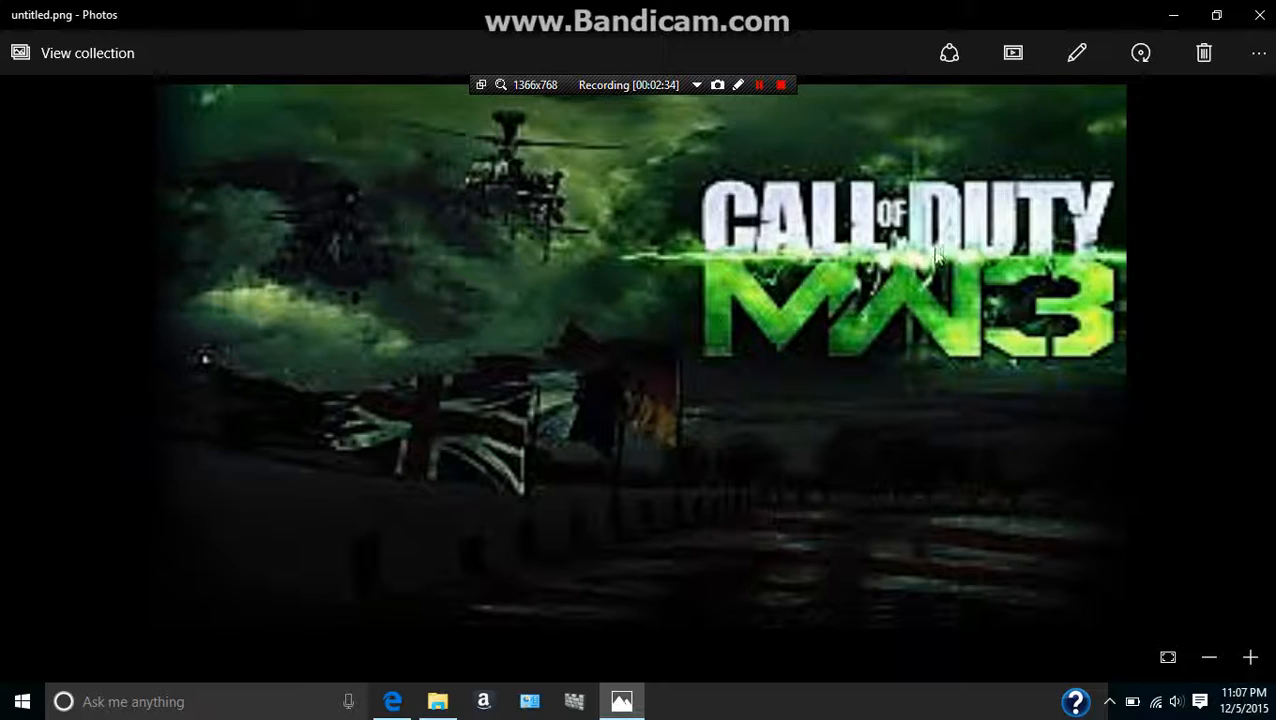
left_click(1259, 14)
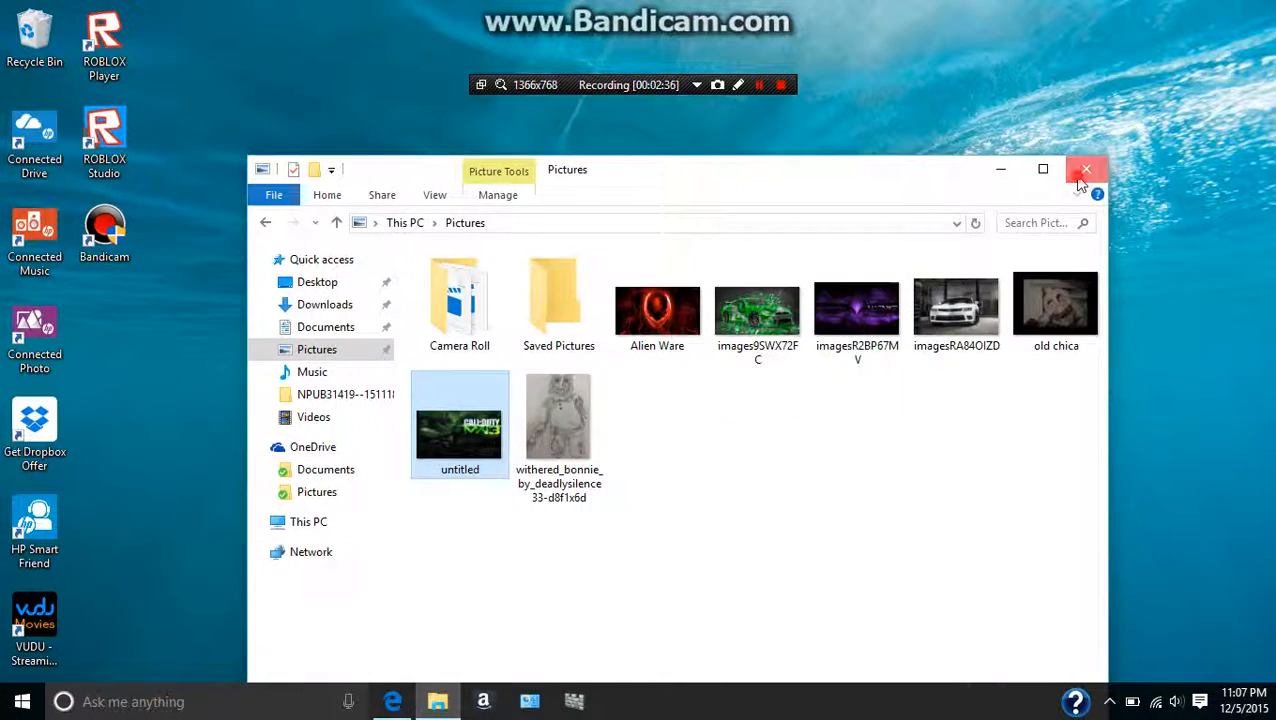